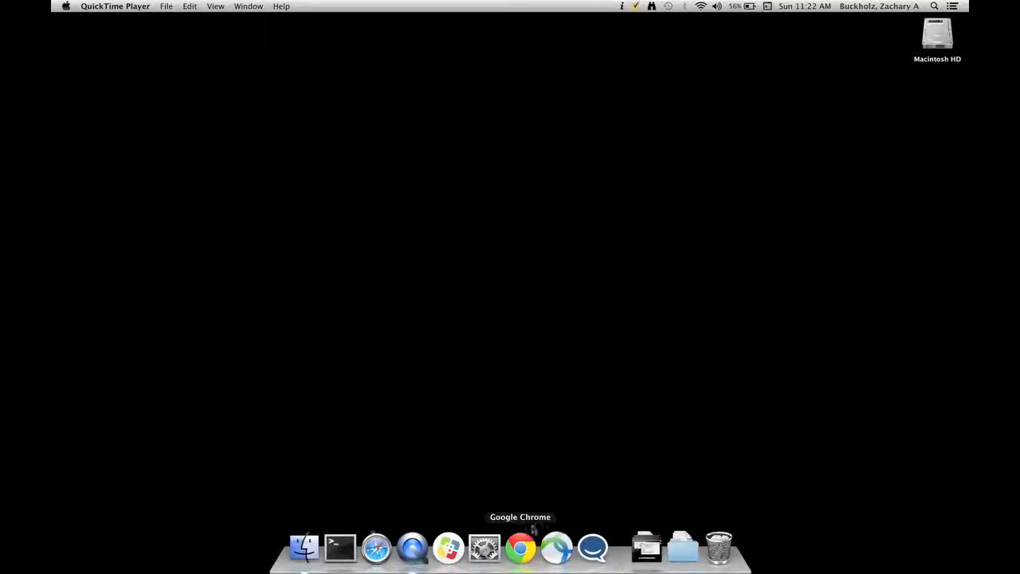
Step: Launch Chrome from the Dock and navigate to centos.org
click(520, 549)
text(centos.)
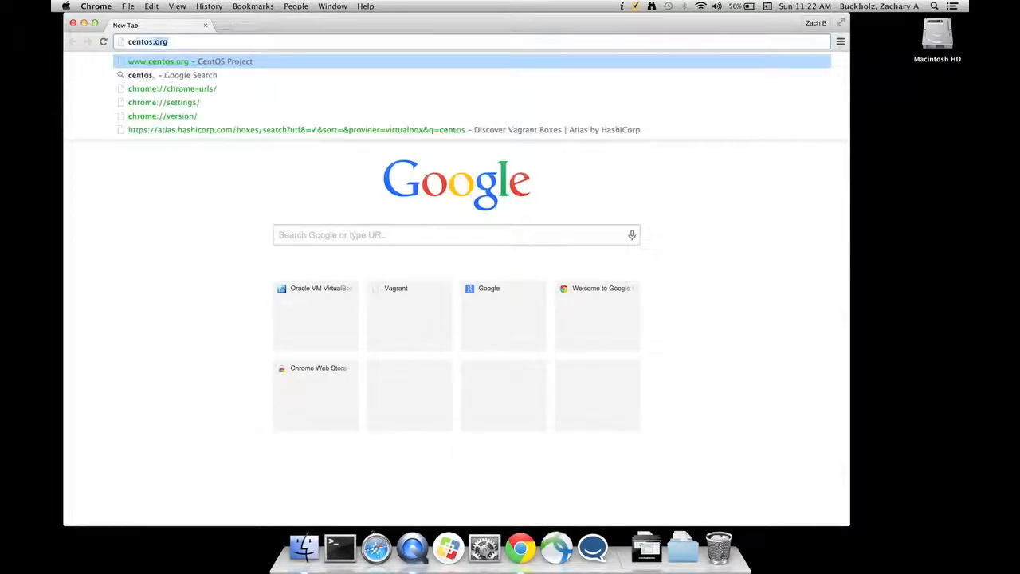
click(190, 60)
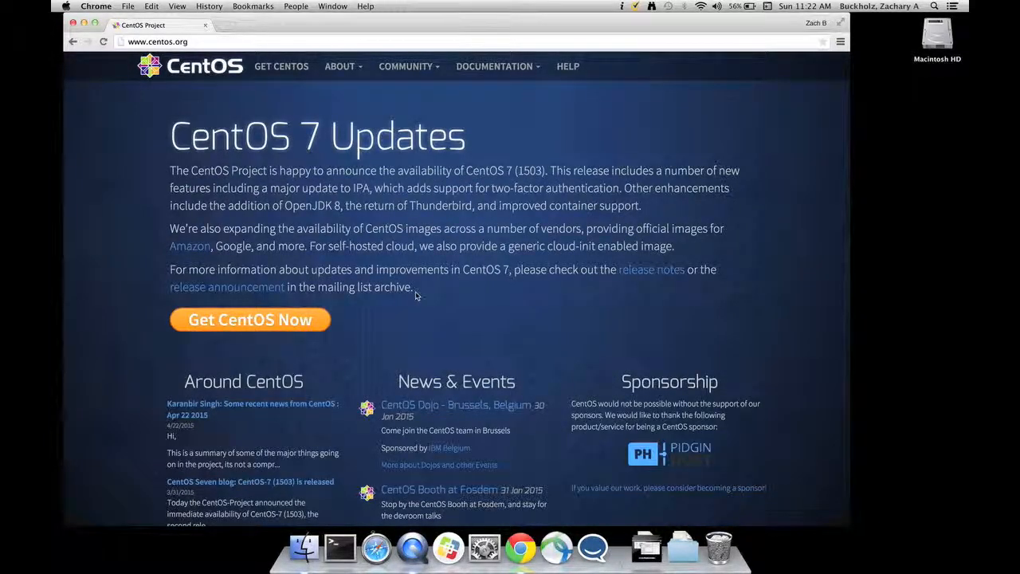
mouse_move(249, 319)
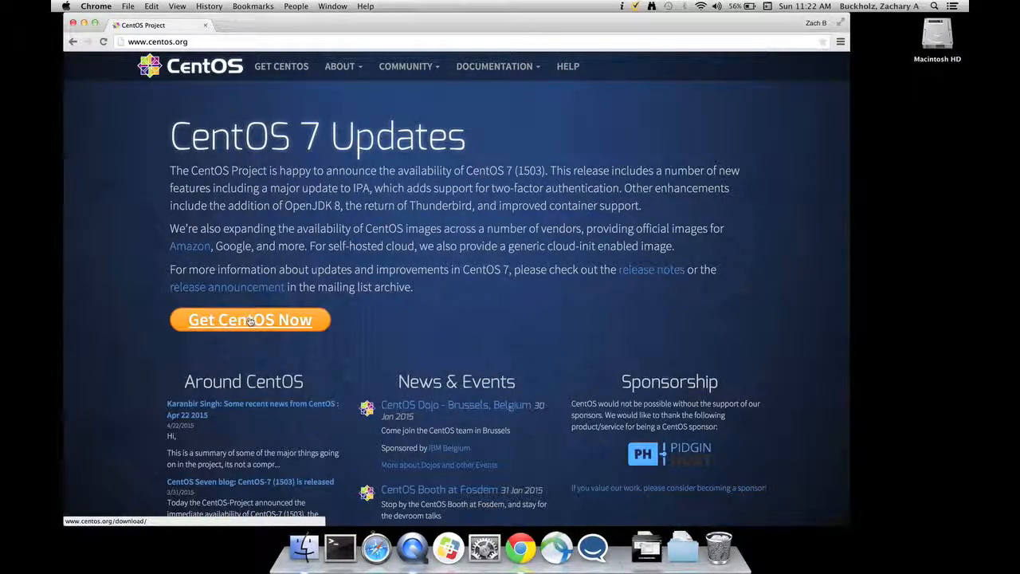
Step: Reach the Download CentOS page via Get CentOS Now and choose the Everything ISO mirror list
click(249, 319)
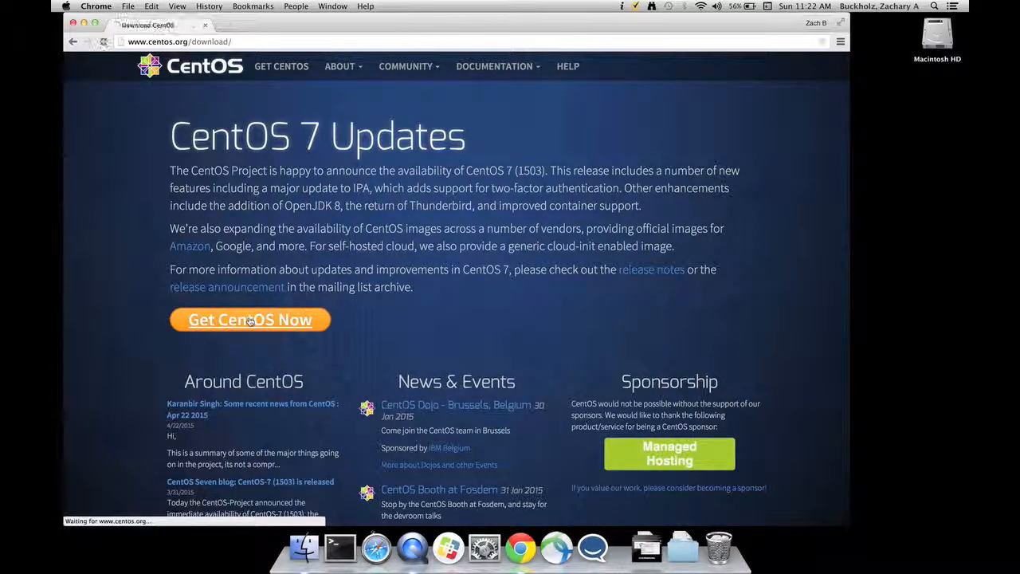
click(249, 318)
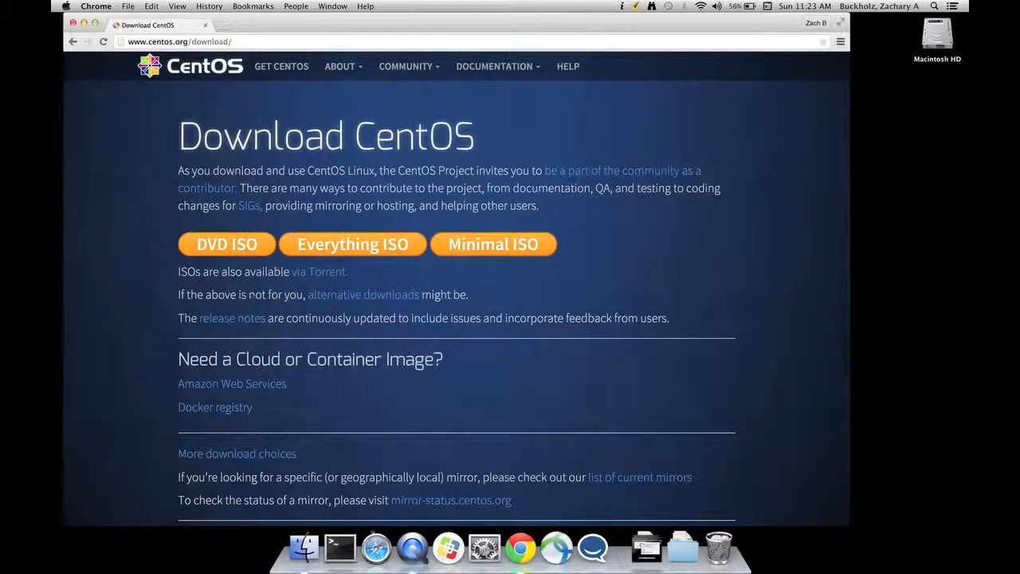
mouse_move(354, 246)
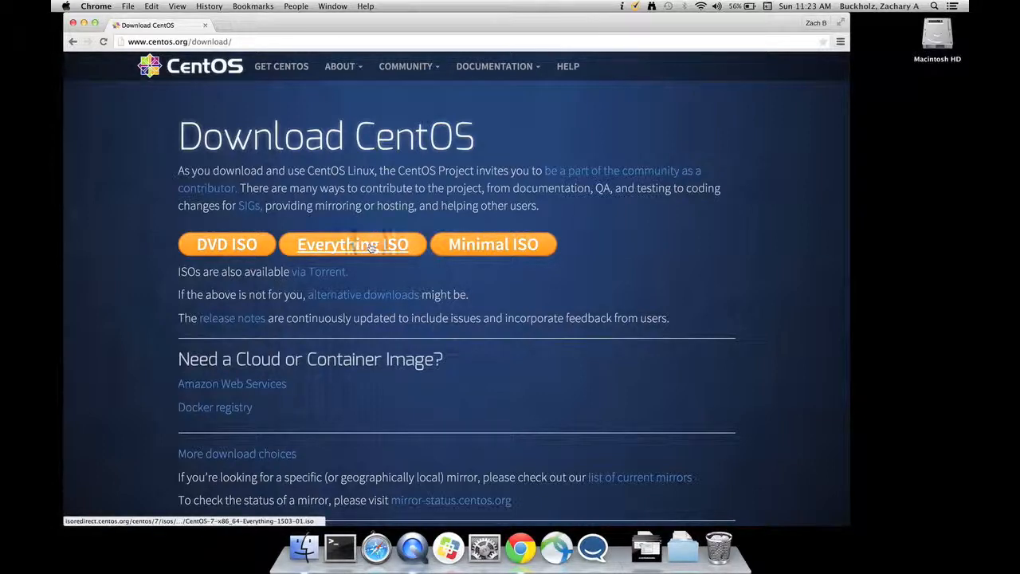
click(352, 244)
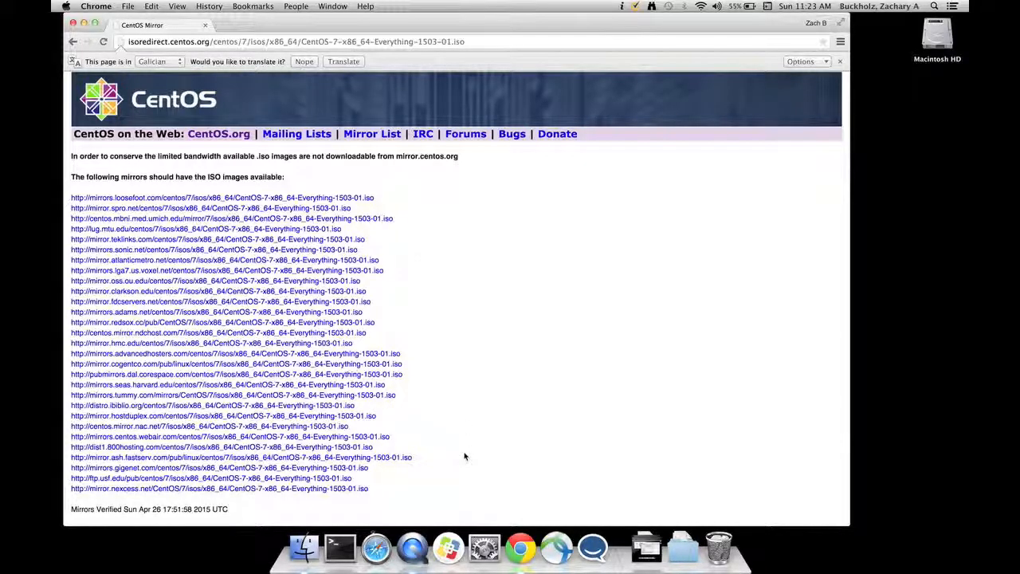
Step: Start downloading the CentOS 7 x86_64 Everything 1503 ISO from the first listed mirror
scroll(down, 3)
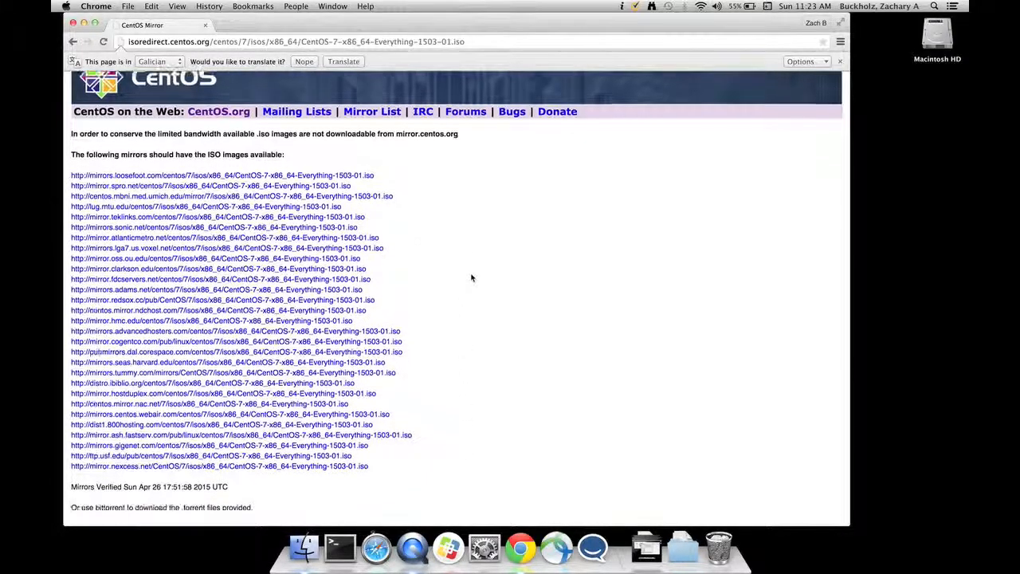
scroll(down, 3)
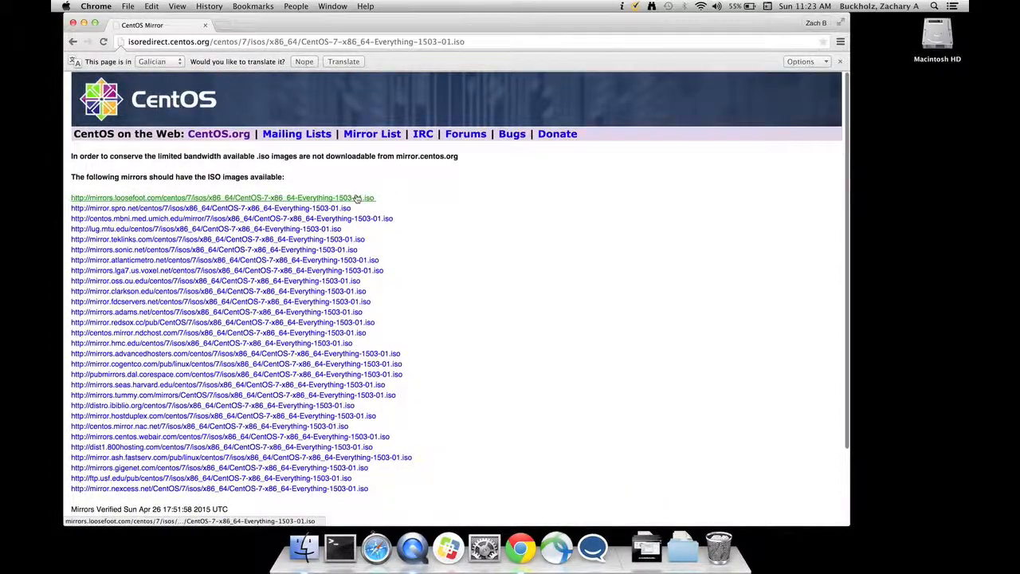
click(222, 198)
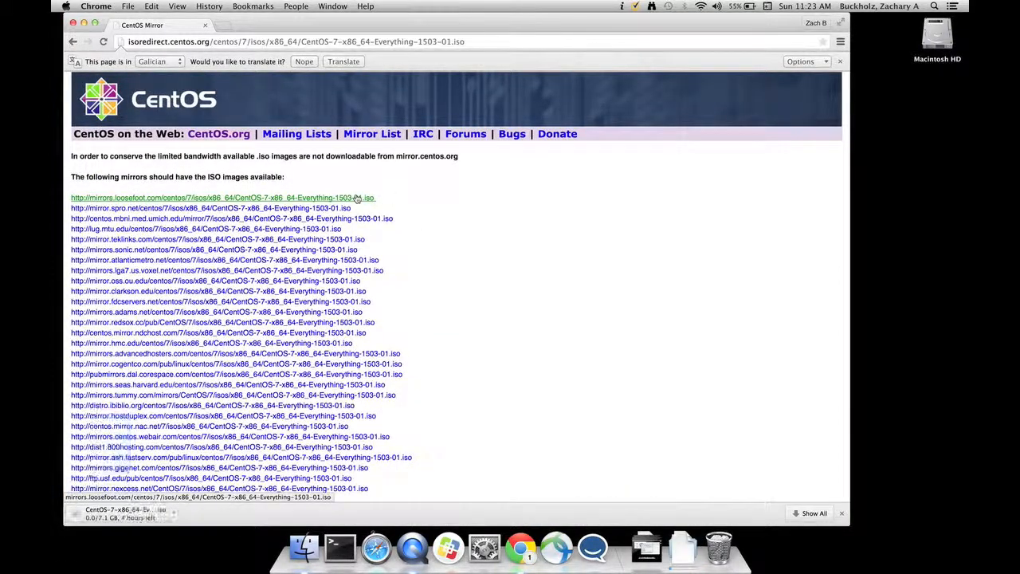